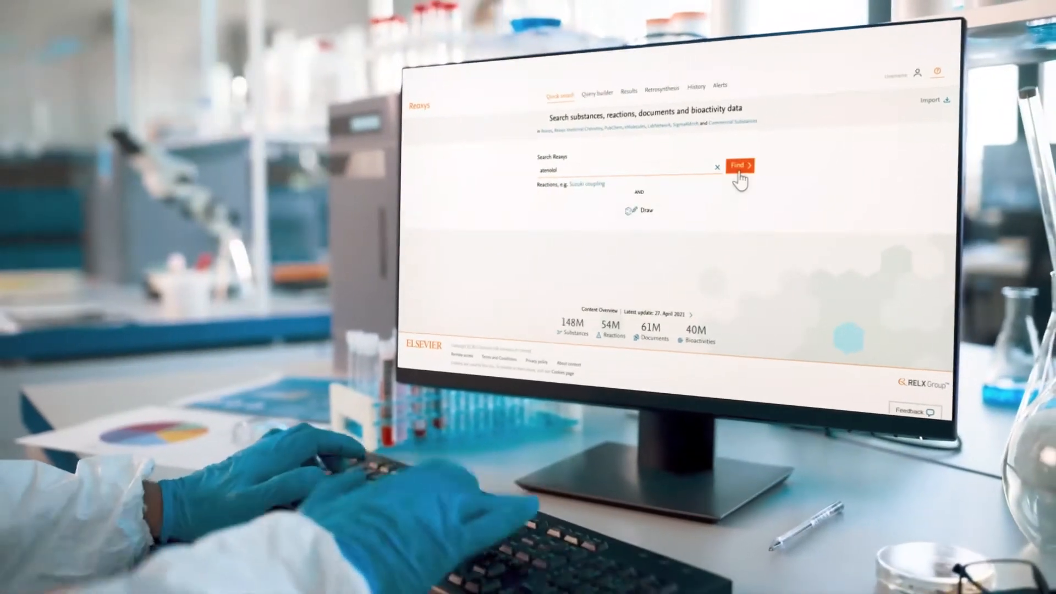
Search for atenolol and preview the six matching substances in the results.
left_click(739, 165)
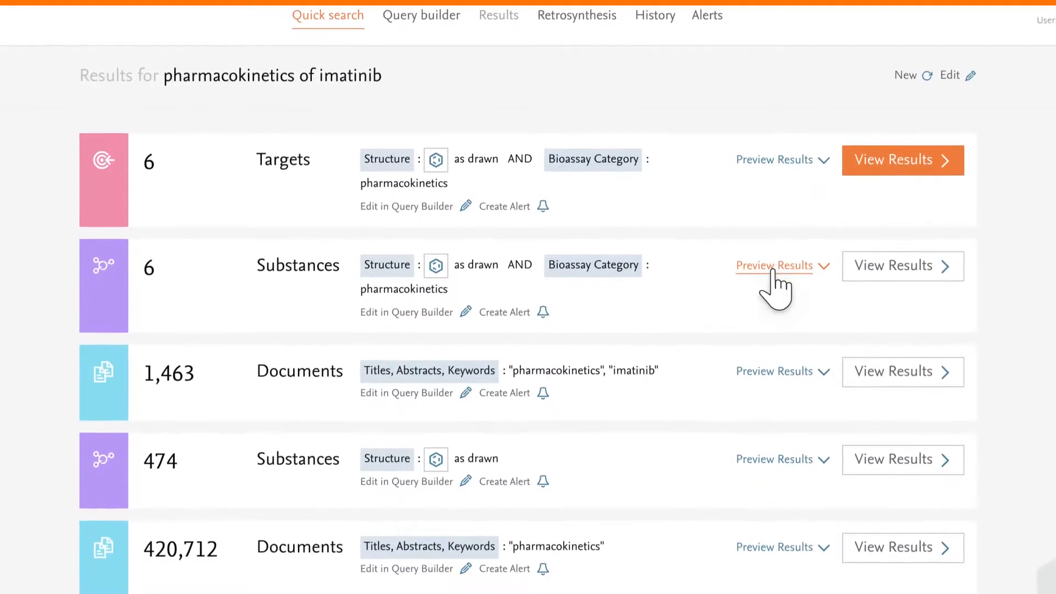
left_click(775, 265)
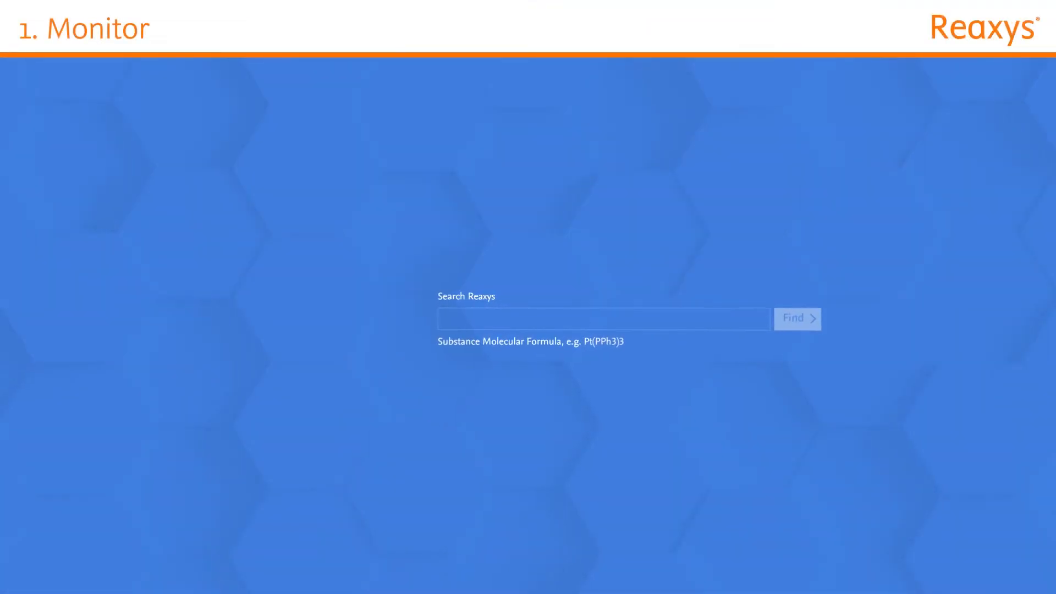
Search the literature for atenolol and ferrocene, reaching 747,077 documents with filters.
type("atenolo")
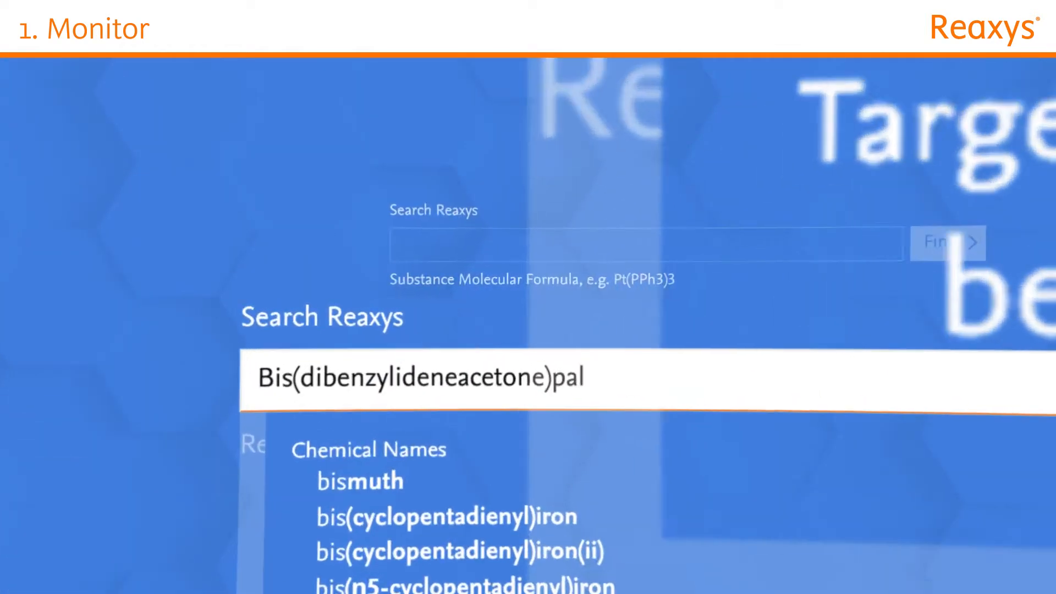
type("ferrocene")
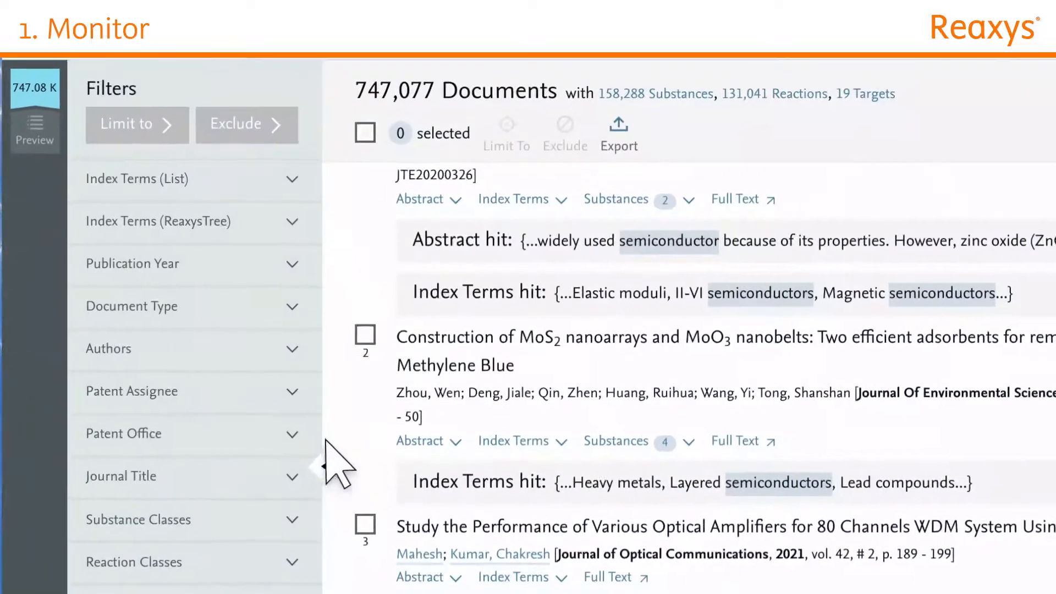
left_click(132, 391)
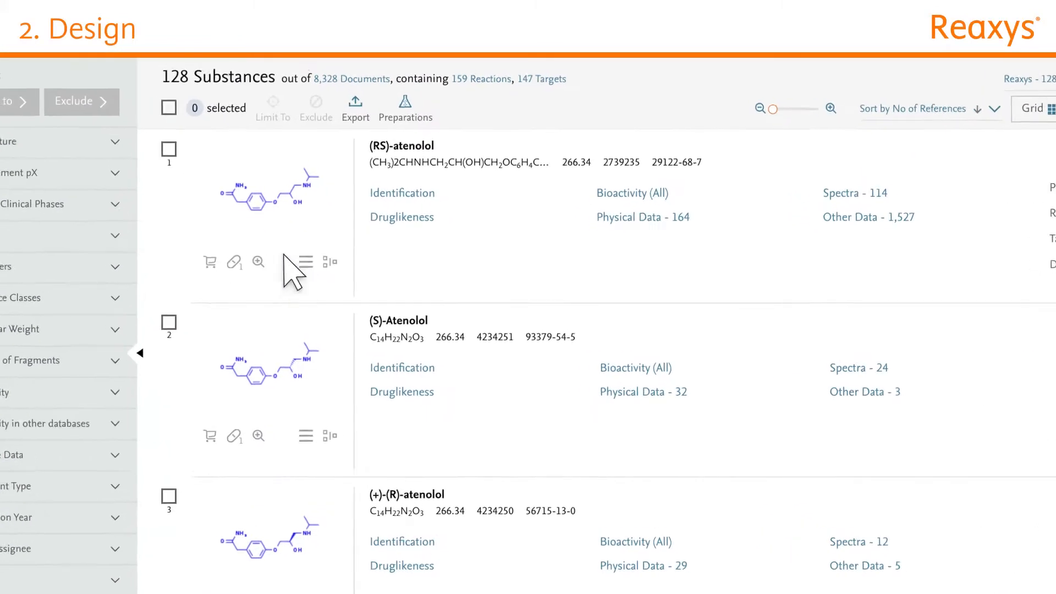
Find substances similar to (RS)-atenolol and browse its 1513 Use records.
left_click(304, 262)
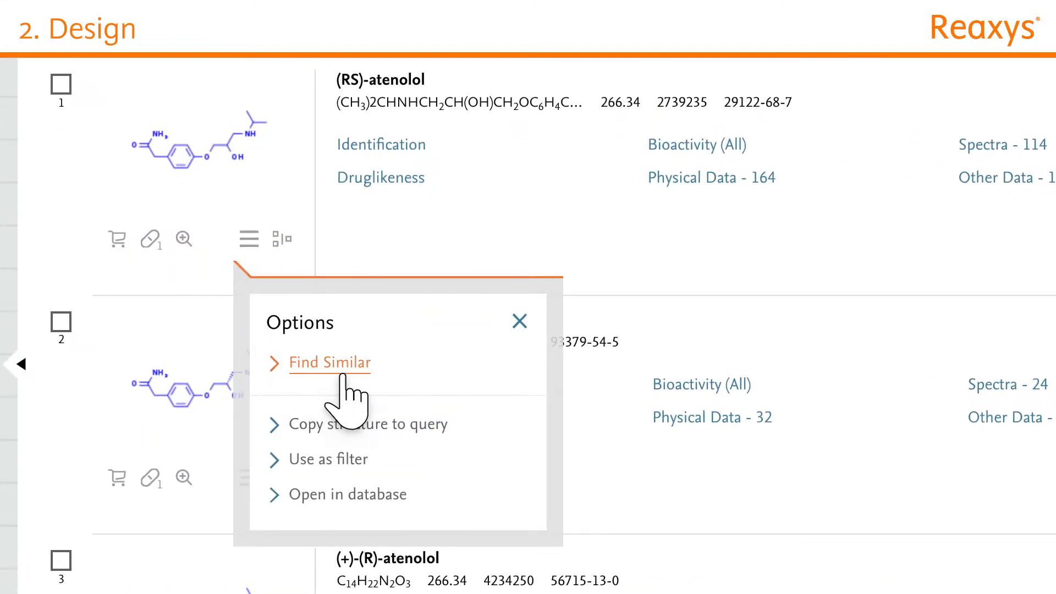
left_click(330, 363)
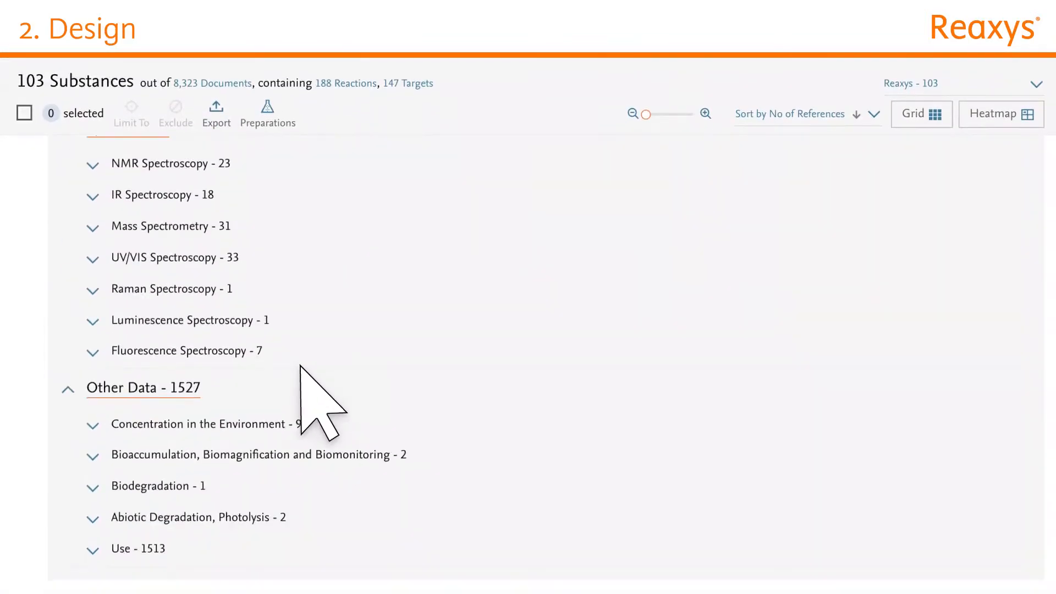
left_click(137, 548)
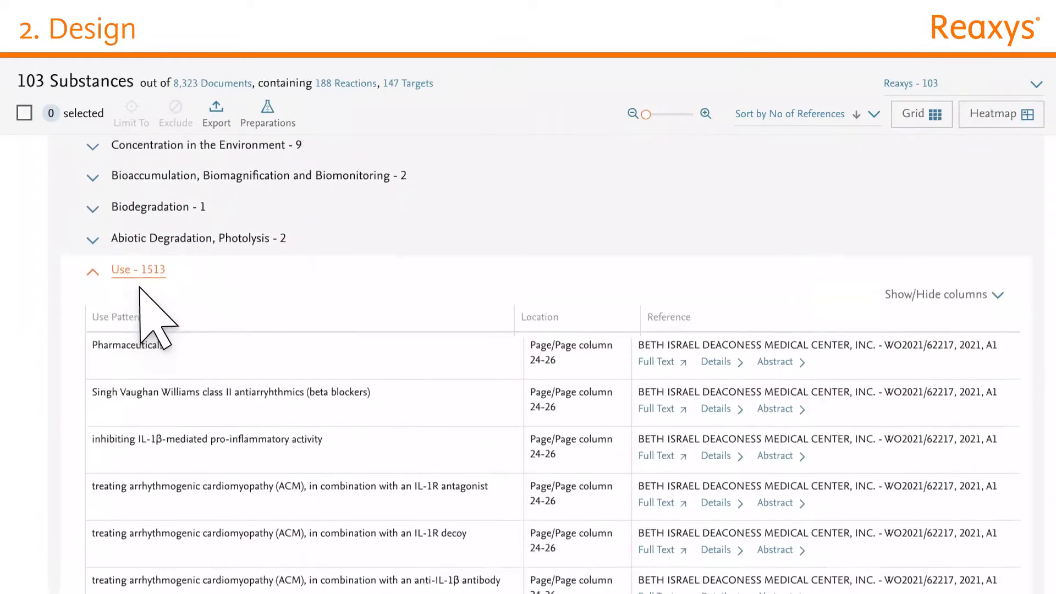
scroll("down", 3)
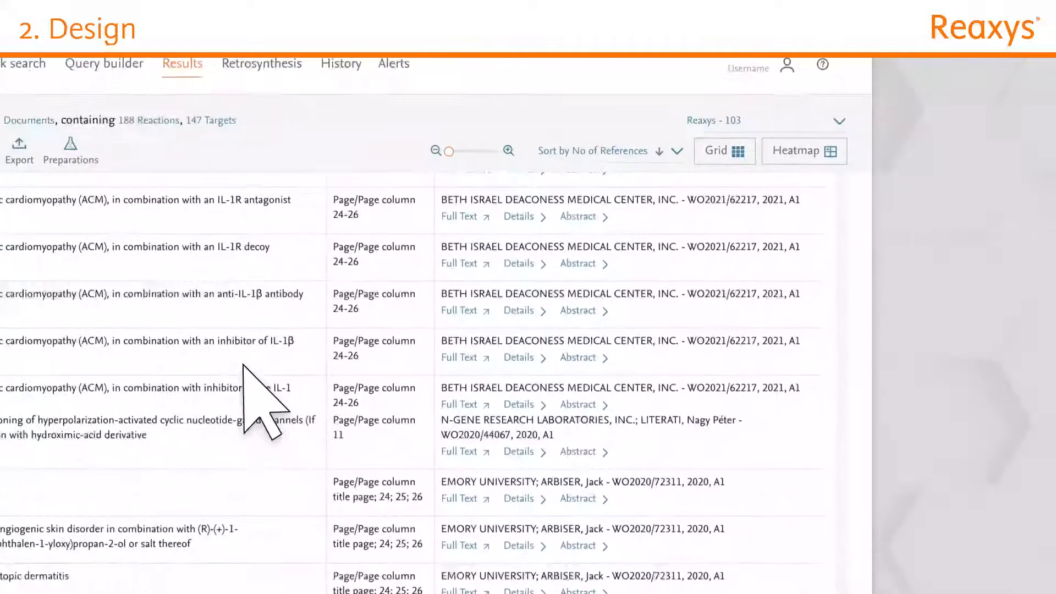
Display the similar substances as a bioactivity heatmap with default settings applied.
left_click(804, 150)
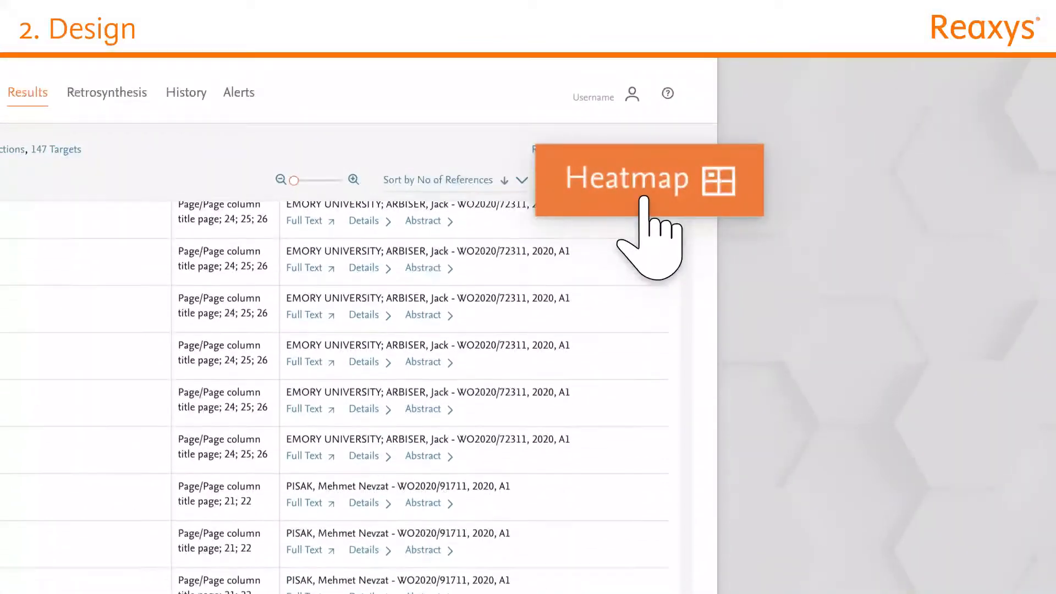
left_click(649, 179)
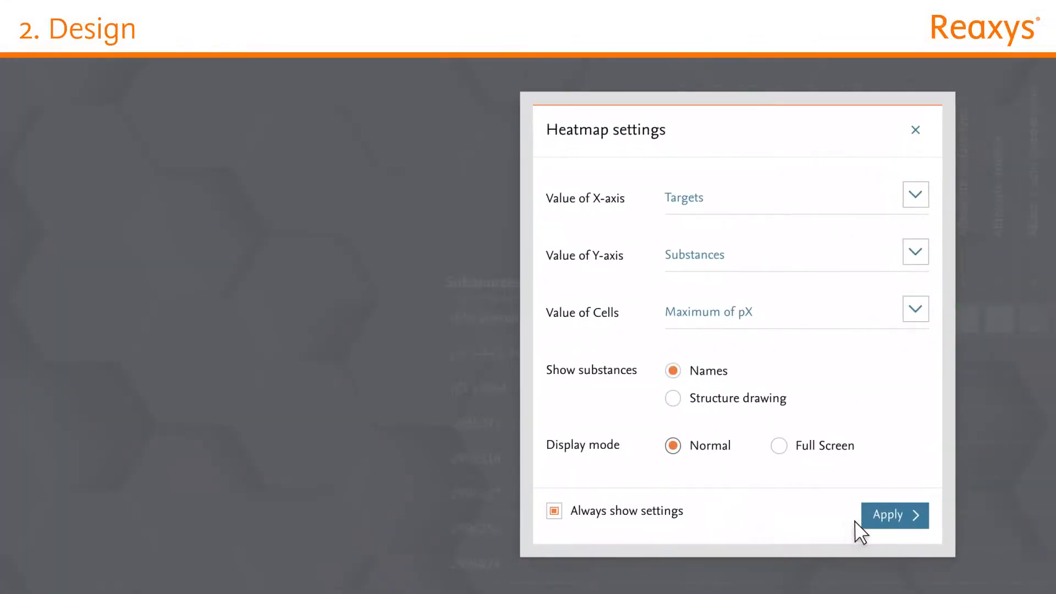
left_click(894, 515)
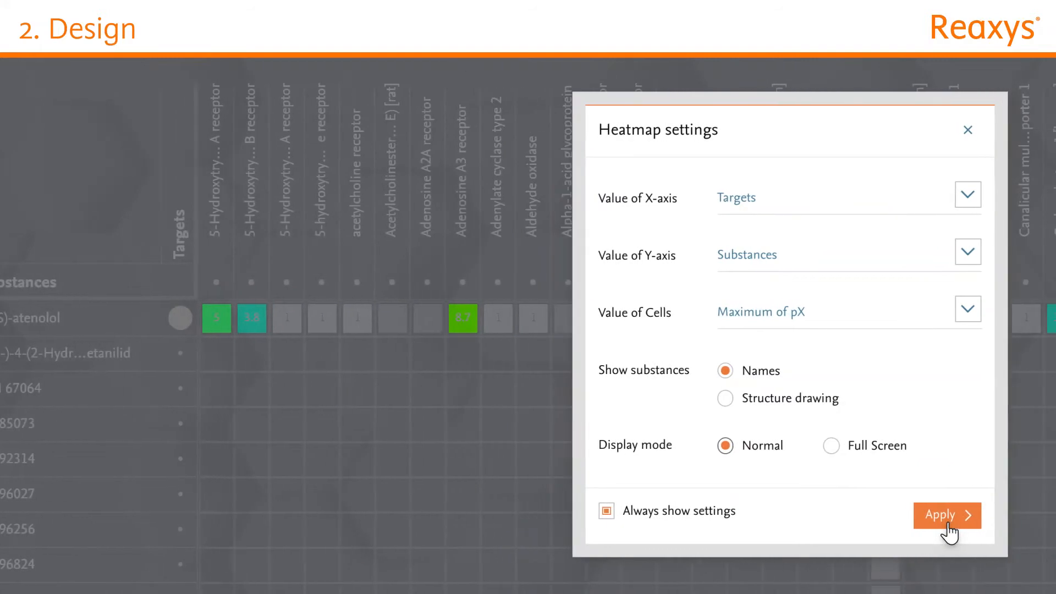
left_click(946, 515)
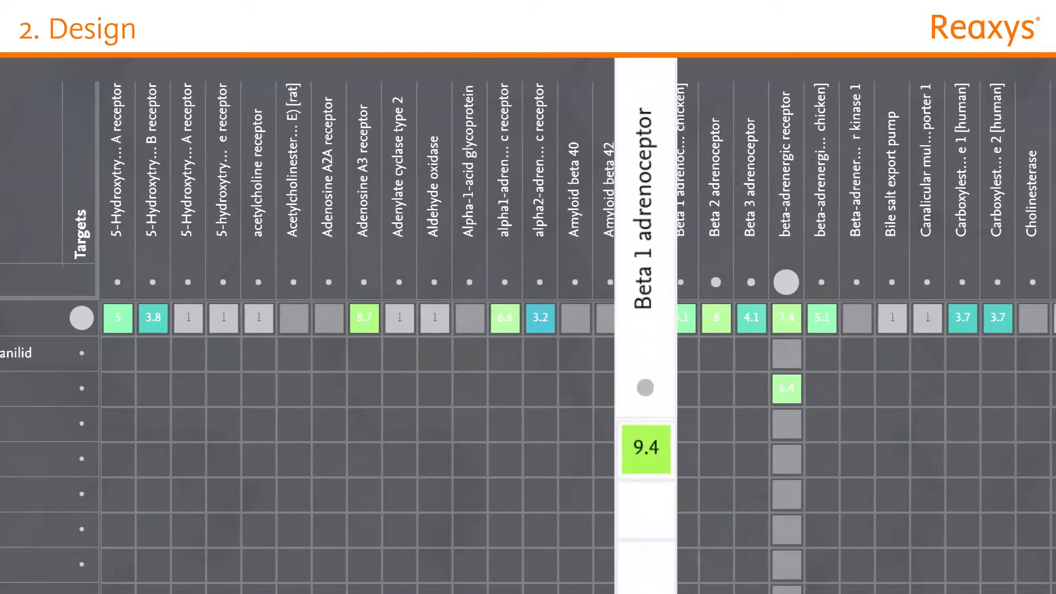
Open bioactivity details for the 9.4 Beta 1 adrenoceptor value, showing 9.48 pX.
scroll("right", 3)
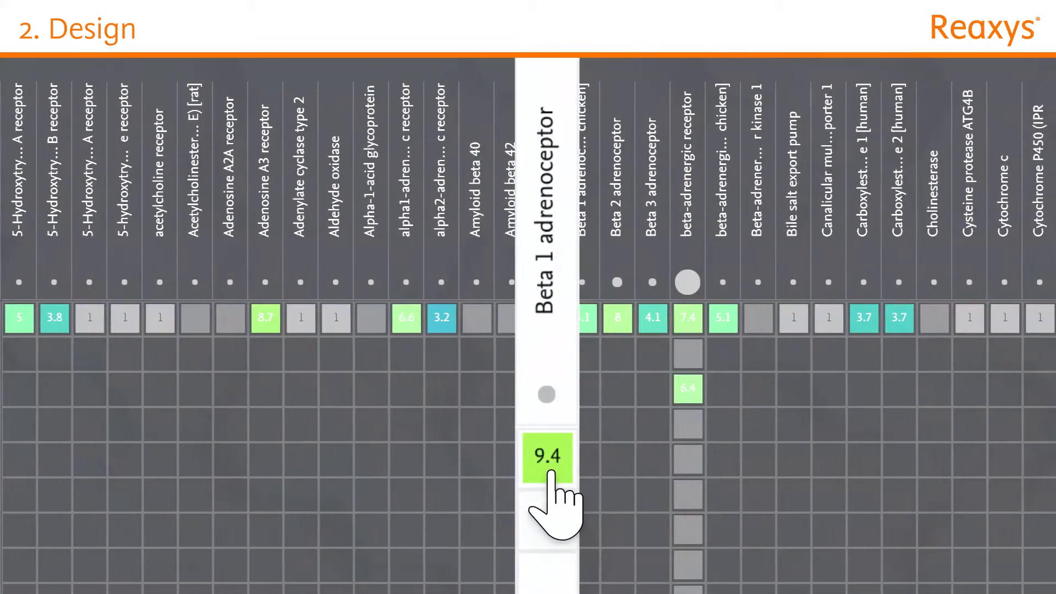
left_click(548, 455)
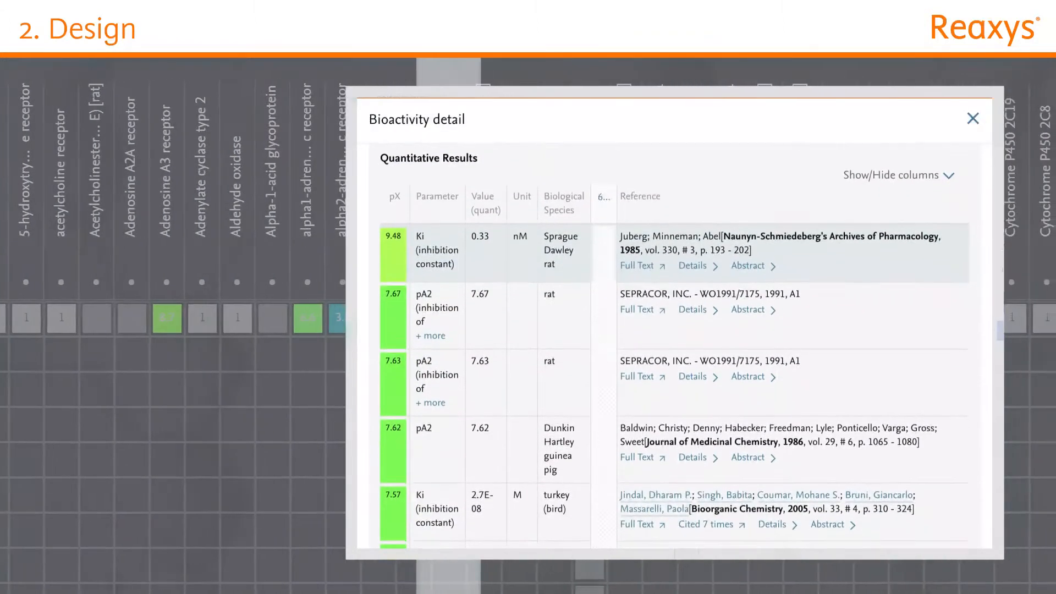
scroll("down", 3)
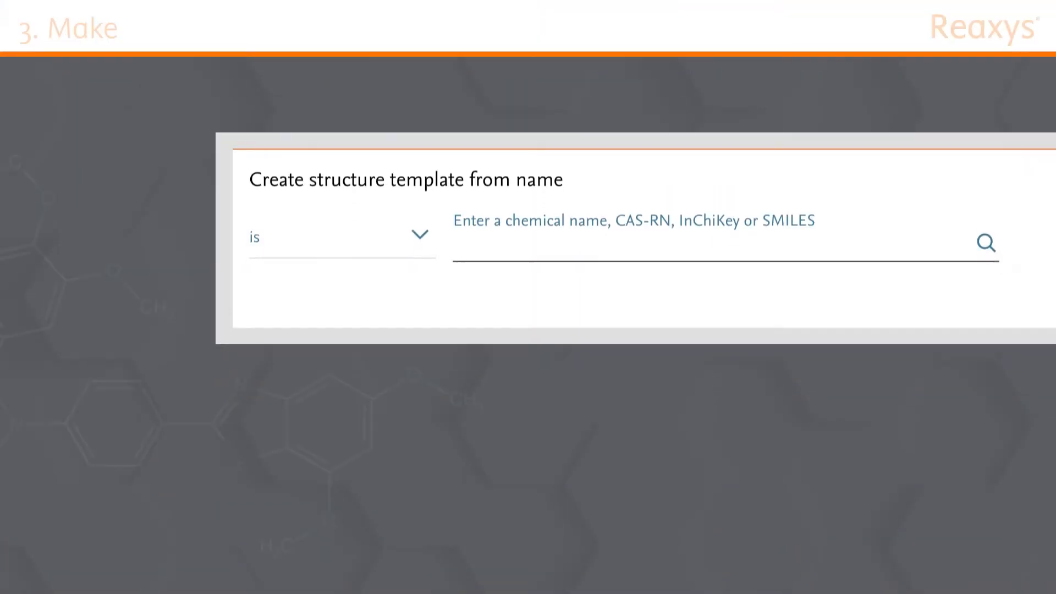
Build atenolol's structure from a SMILES string and list its 95 commercial suppliers.
type("COC1=CC(OC)=C2SC(=NC2=C1)C1=CC=C(C=C1)N1C=NN=C1C1=CC(OC)=C(OC")
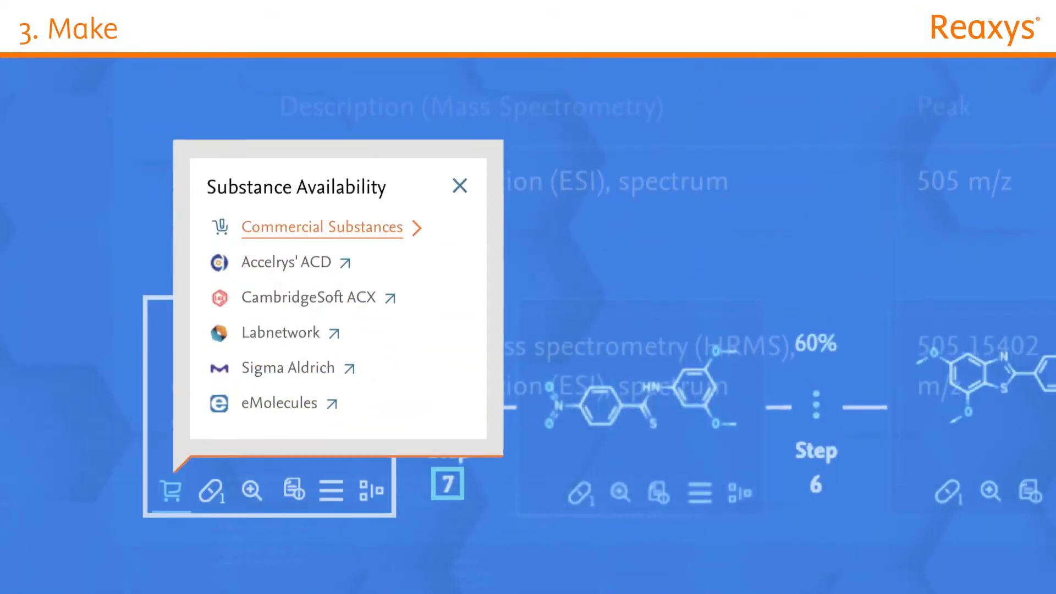
left_click(320, 228)
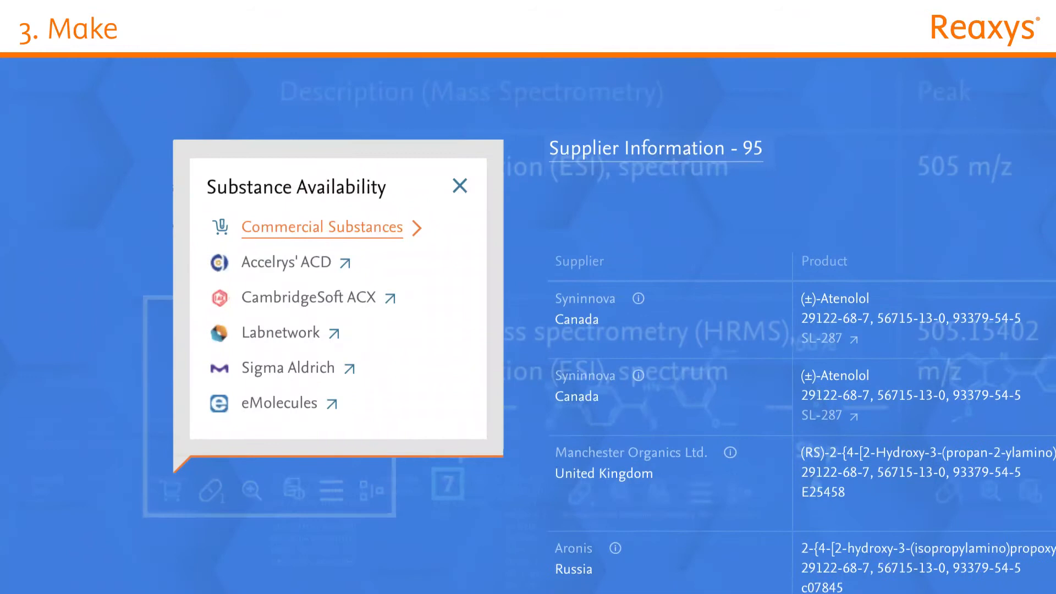